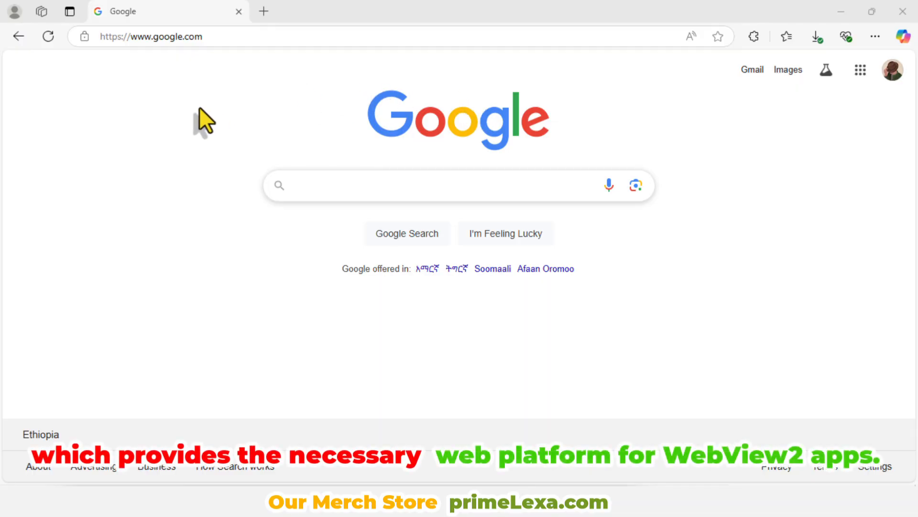
Step: Search the web for "webview2 Runtime" from the address bar
click(151, 37)
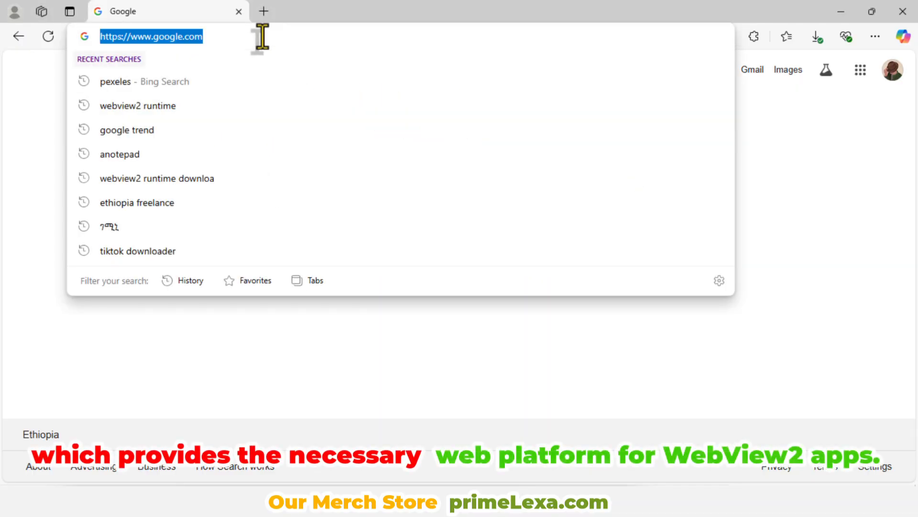
text(webview2 Runtime)
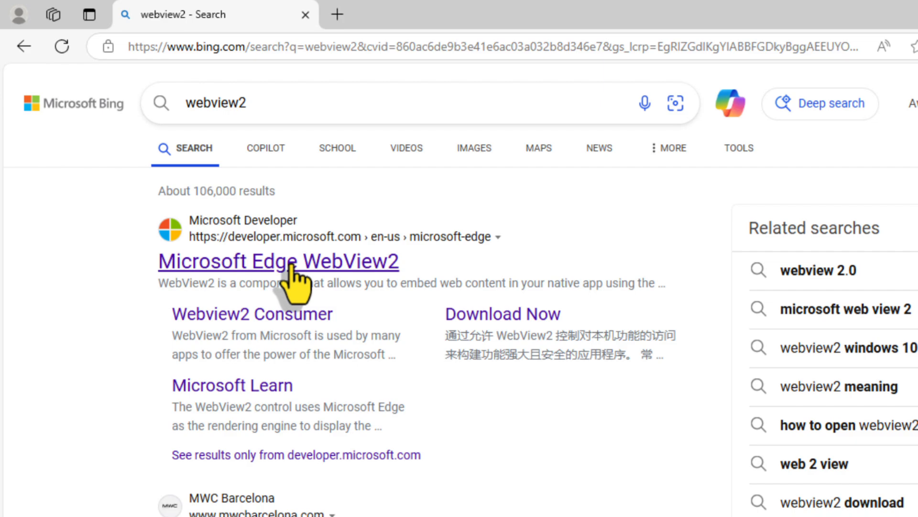
Step: Go to the Microsoft Edge WebView2 developer page and reach the Evergreen Standalone Installer card
click(278, 262)
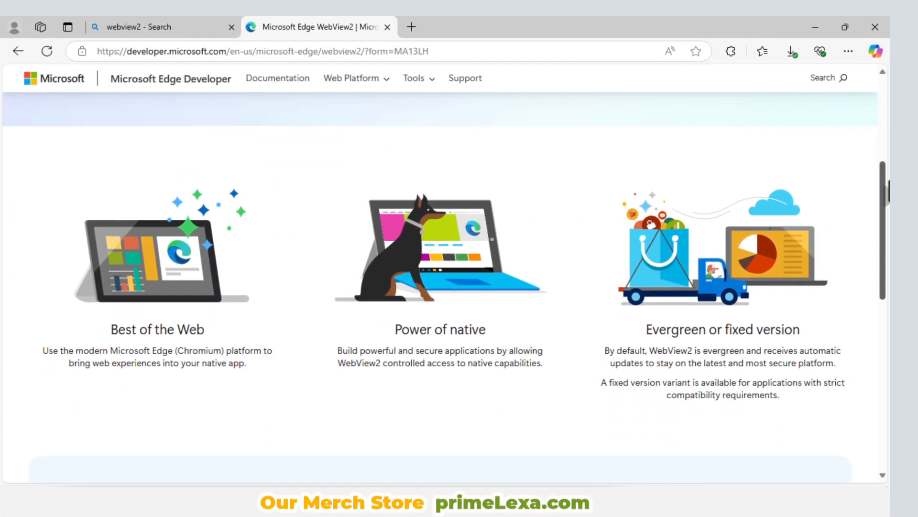
scroll(down, 3)
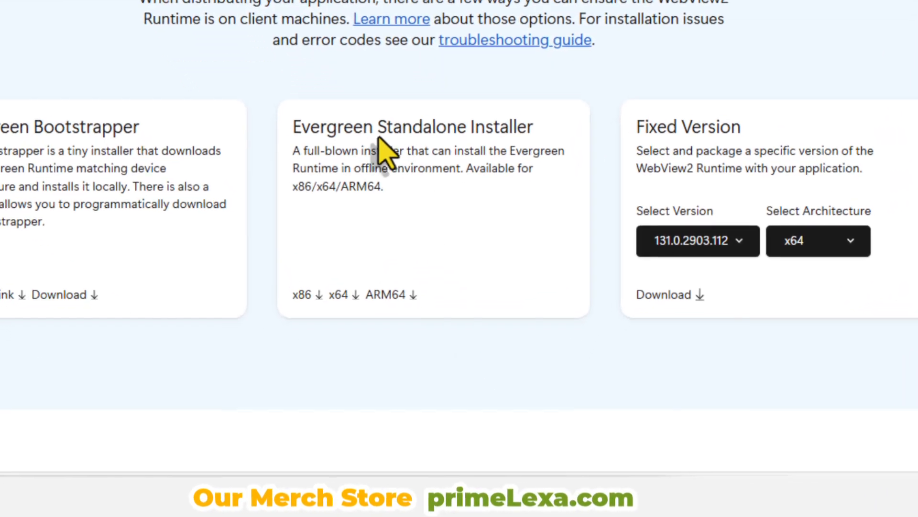
double_click(410, 126)
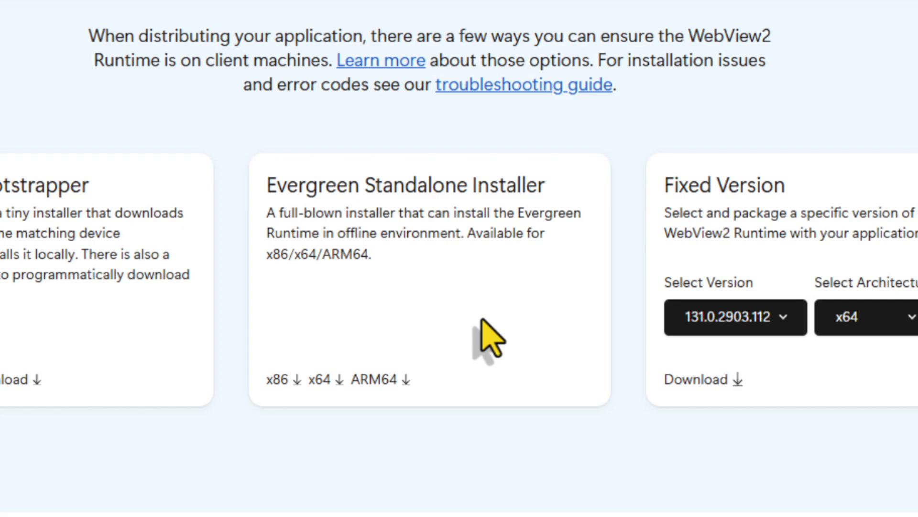
mouse_move(285, 375)
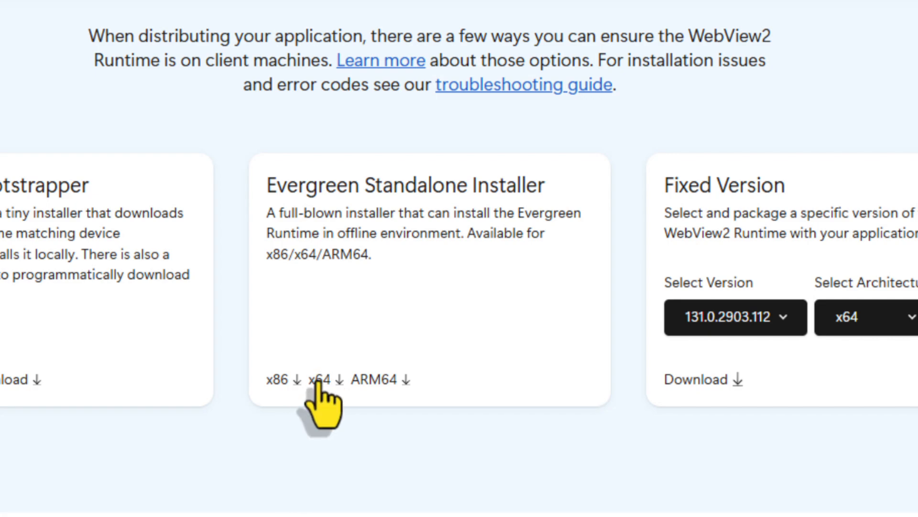
Step: Accept the license terms and download the x64 Evergreen Standalone Installer, then view it in Downloads
click(317, 379)
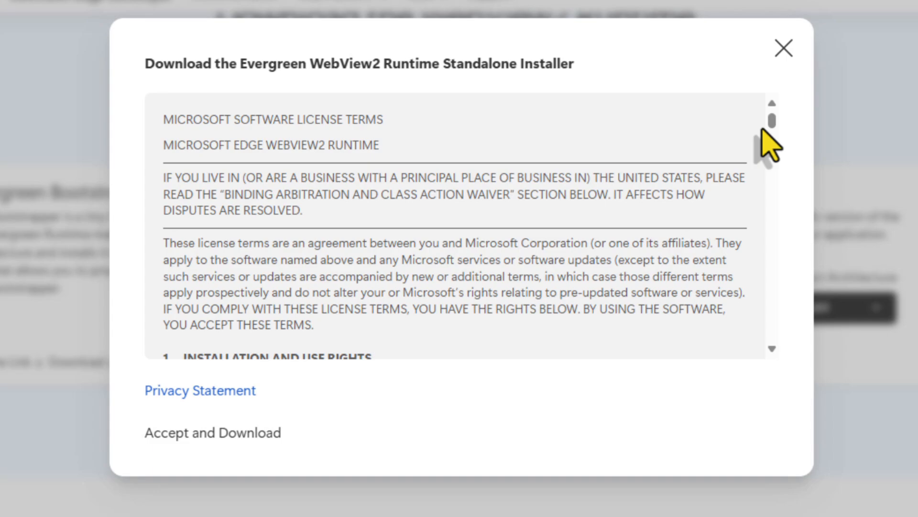
scroll(down, 3)
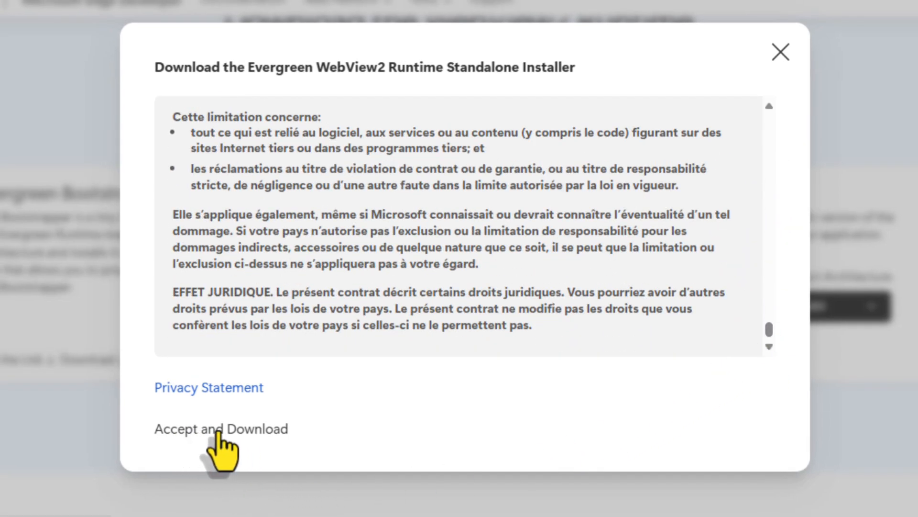
click(220, 428)
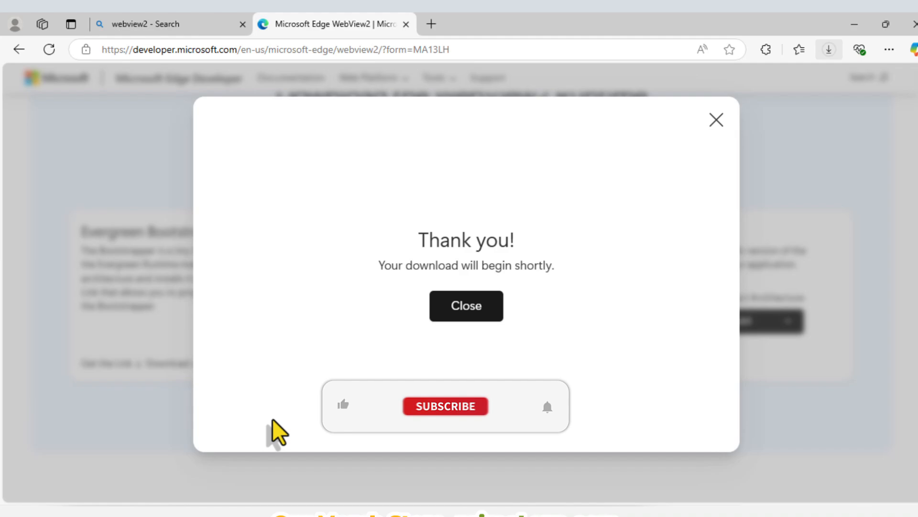
click(829, 49)
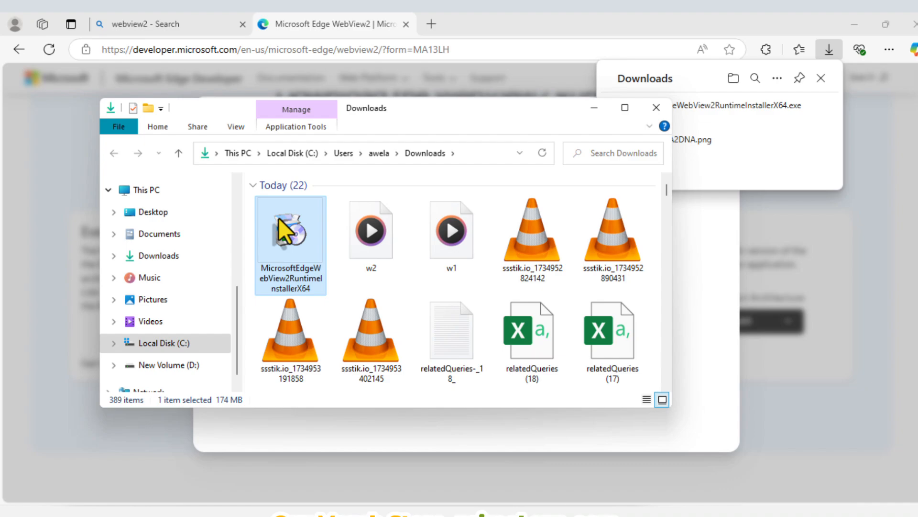
Step: Run the downloaded MicrosoftEdgeWebView2RuntimeInstallerX64 file from the Downloads folder
right_click(290, 237)
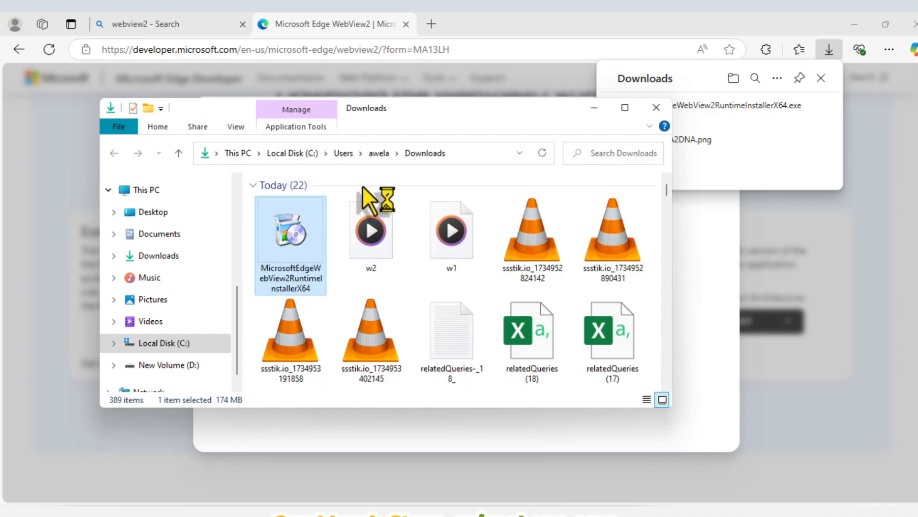
double_click(289, 239)
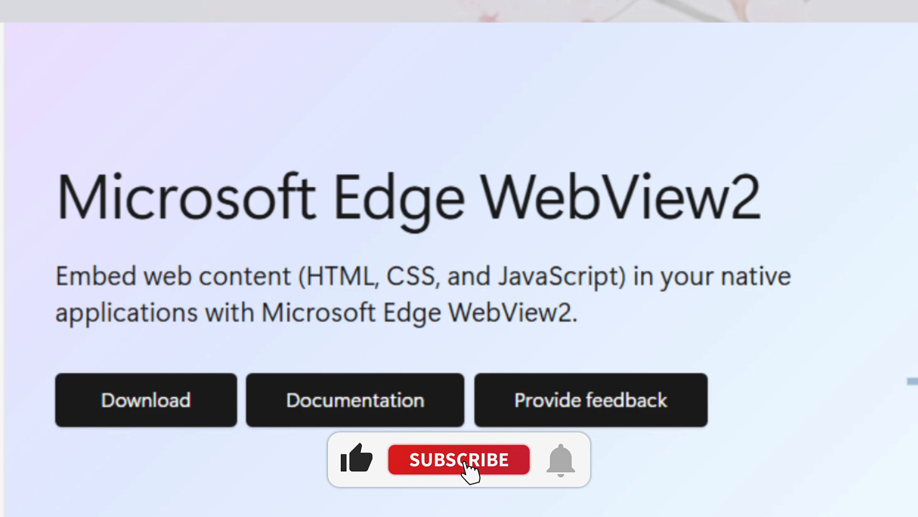
click(458, 459)
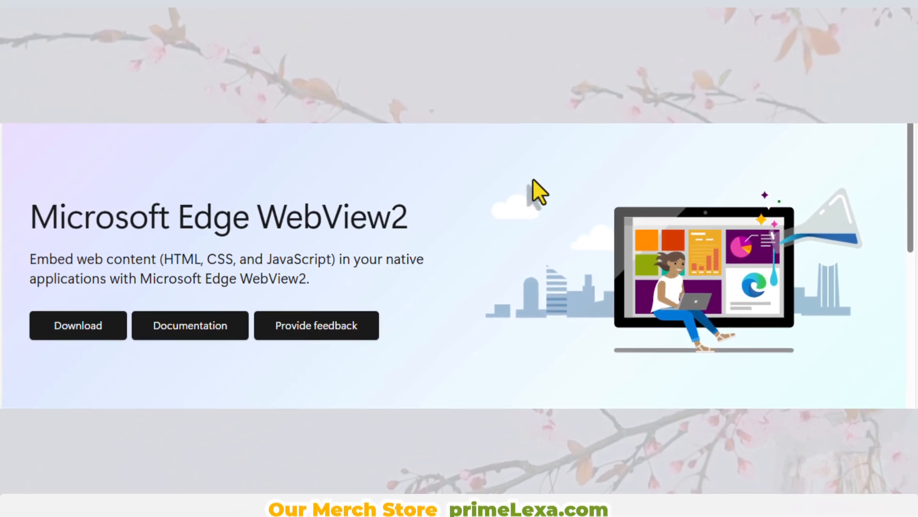
scroll(down, 3)
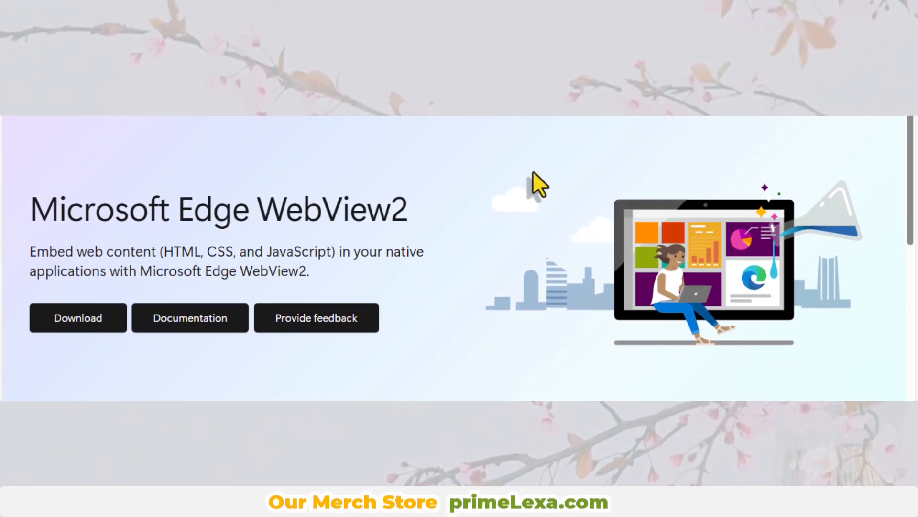